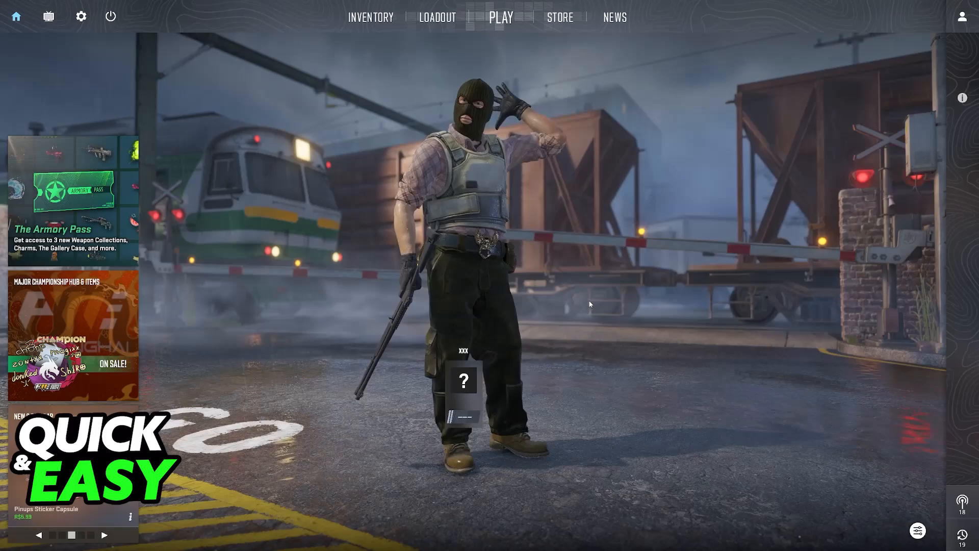
# - Switch to the ClickUp whiteboard showing the Whisky Steam bottle screenshot
pyautogui.click(961, 17)
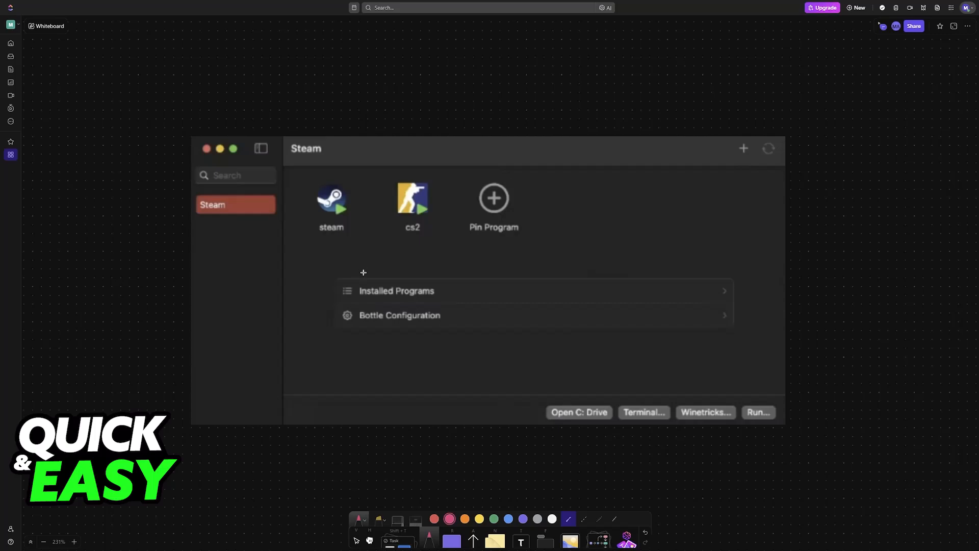
pyautogui.moveTo(315, 123)
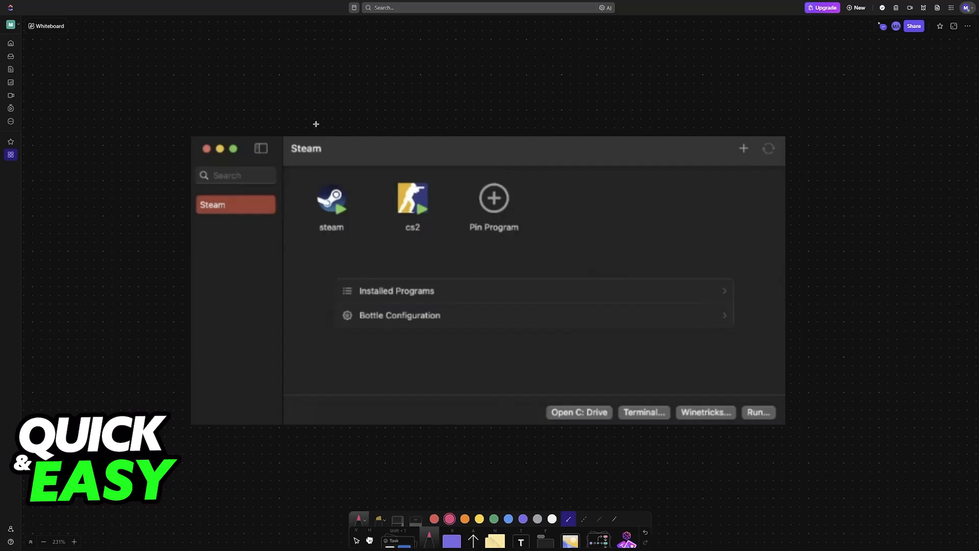
pyautogui.moveTo(232, 220)
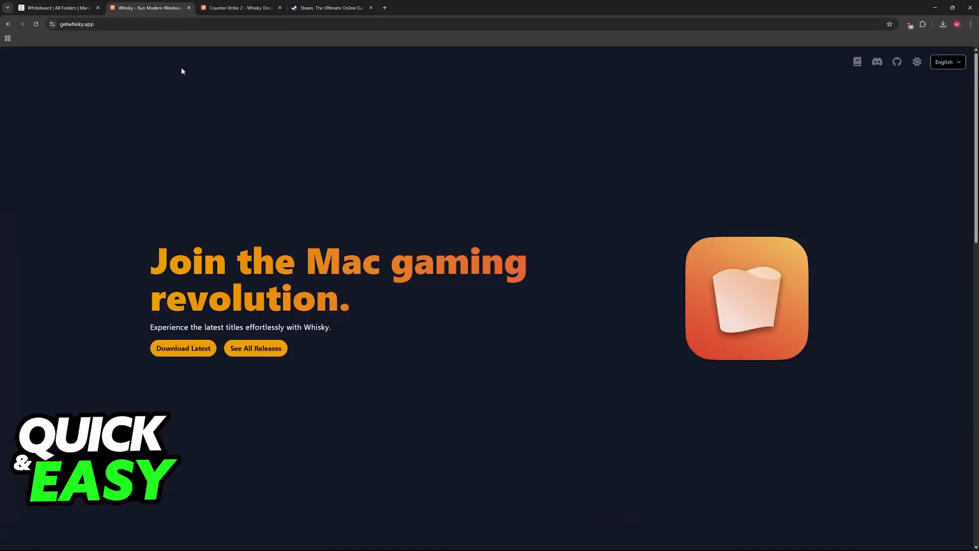
pyautogui.moveTo(183, 348)
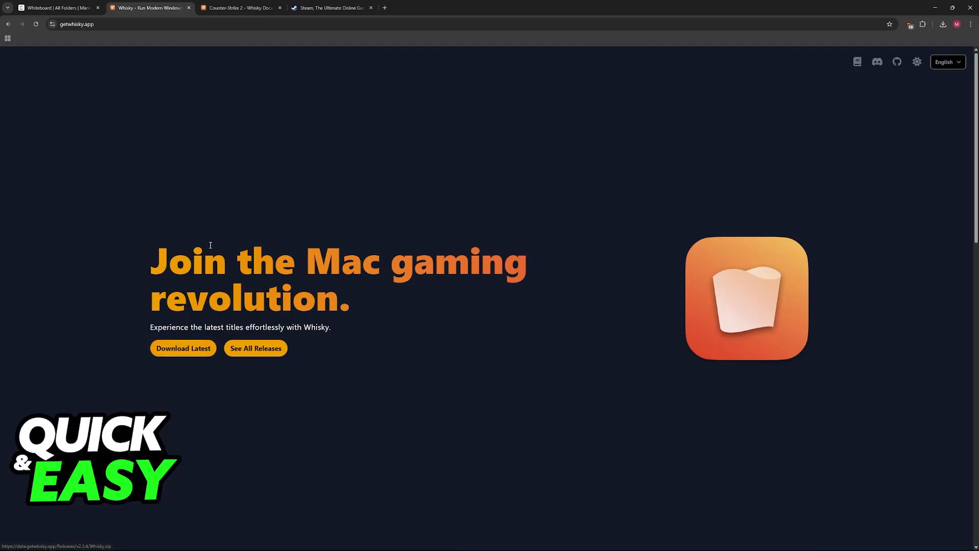
# - Download the latest Whisky release from the getwhisky.app homepage
pyautogui.click(56, 7)
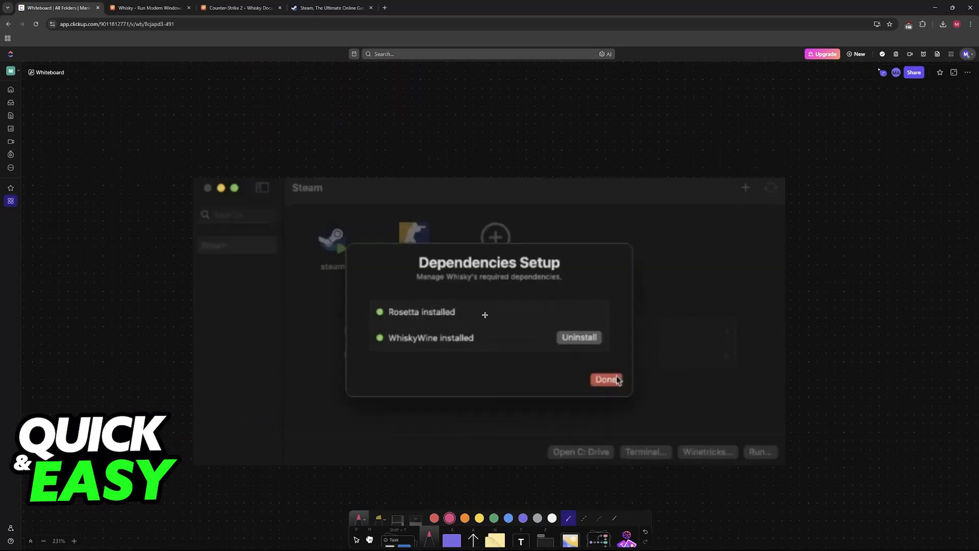
pyautogui.moveTo(568, 384)
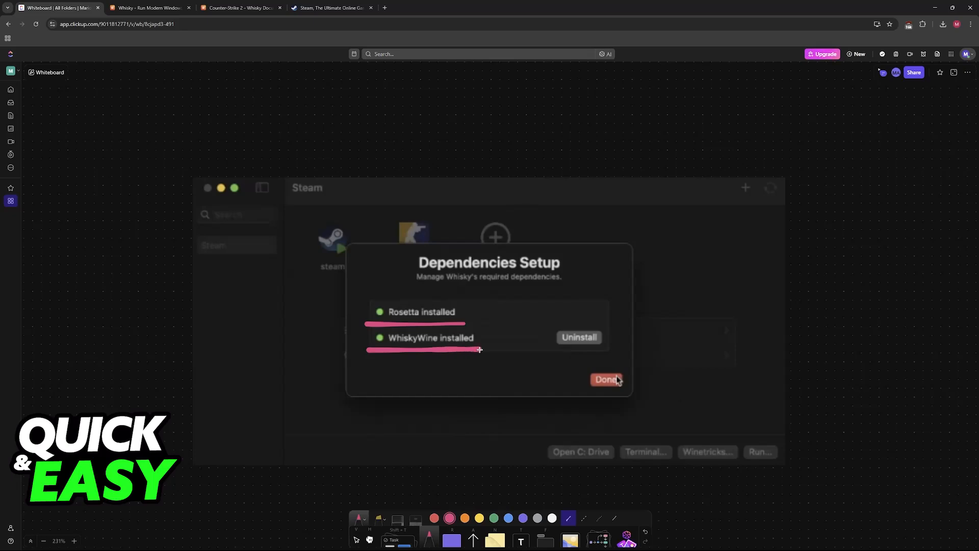
pyautogui.moveTo(585, 357)
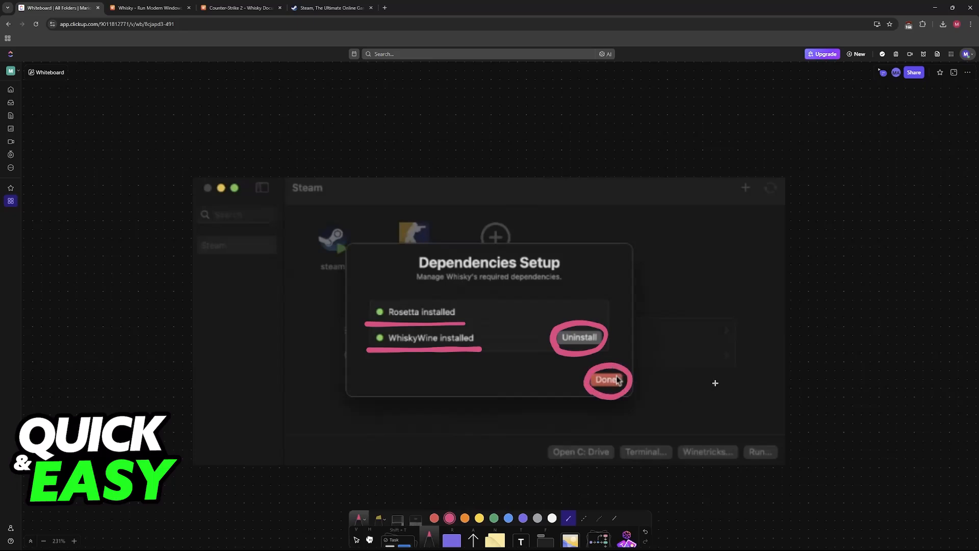
# - Move on from the marked-up dependencies to the Steam bottle screenshot
pyautogui.click(606, 380)
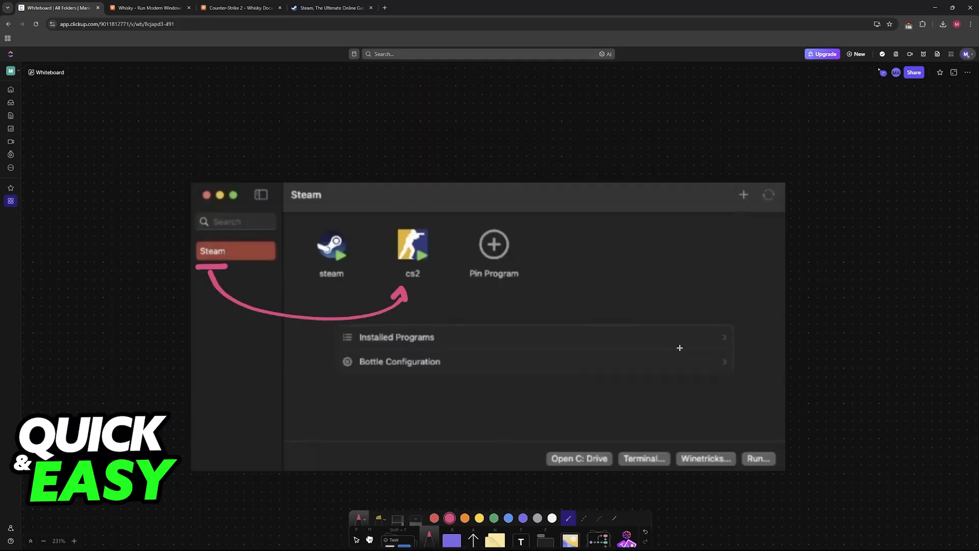
pyautogui.moveTo(375, 166)
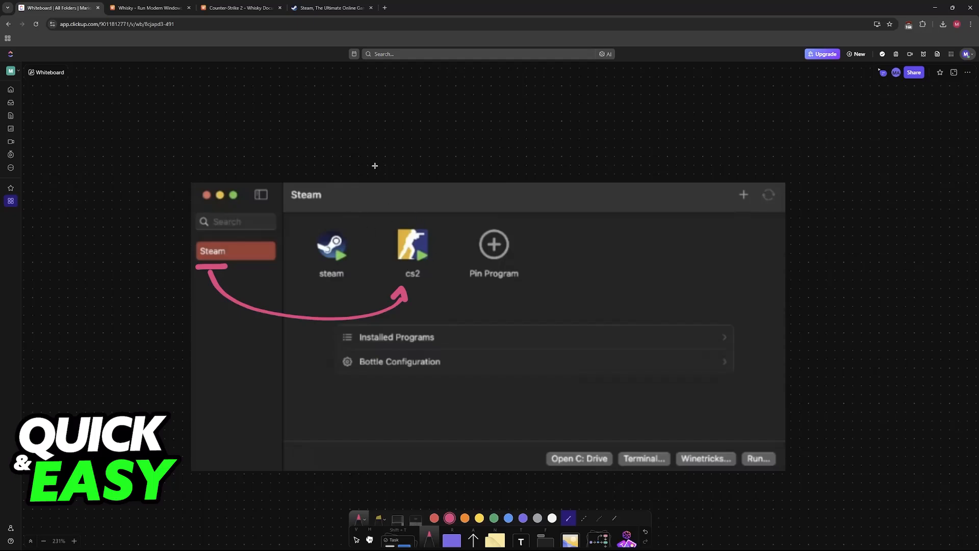
pyautogui.click(332, 8)
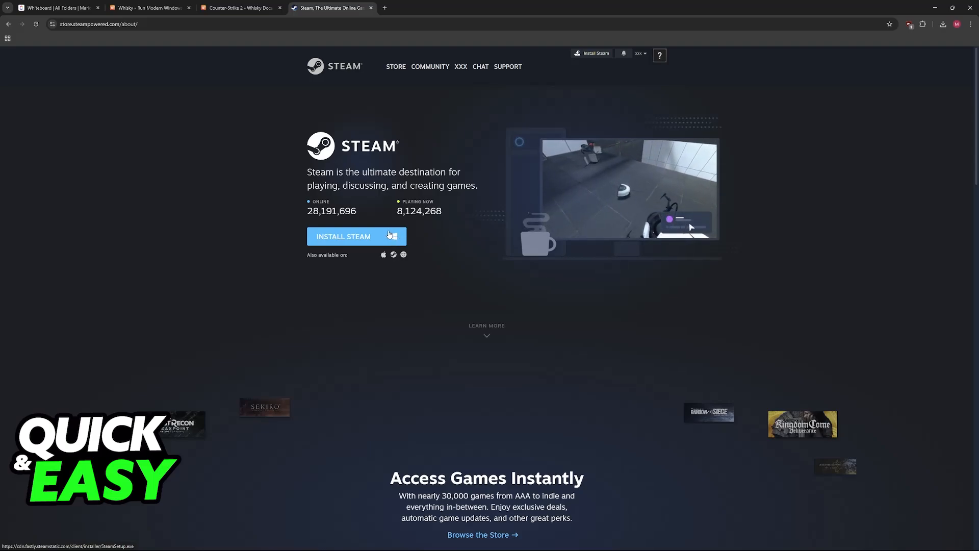
pyautogui.click(56, 7)
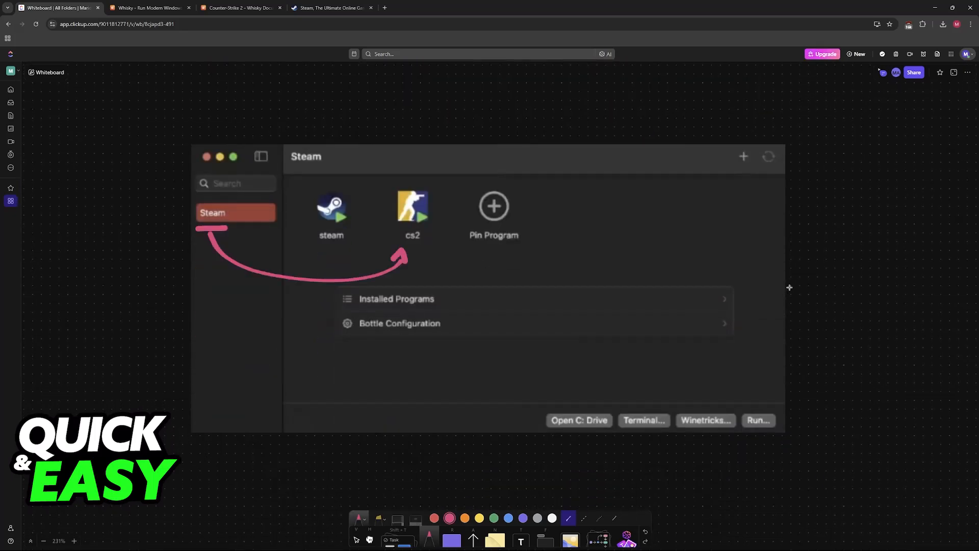
pyautogui.moveTo(770, 193)
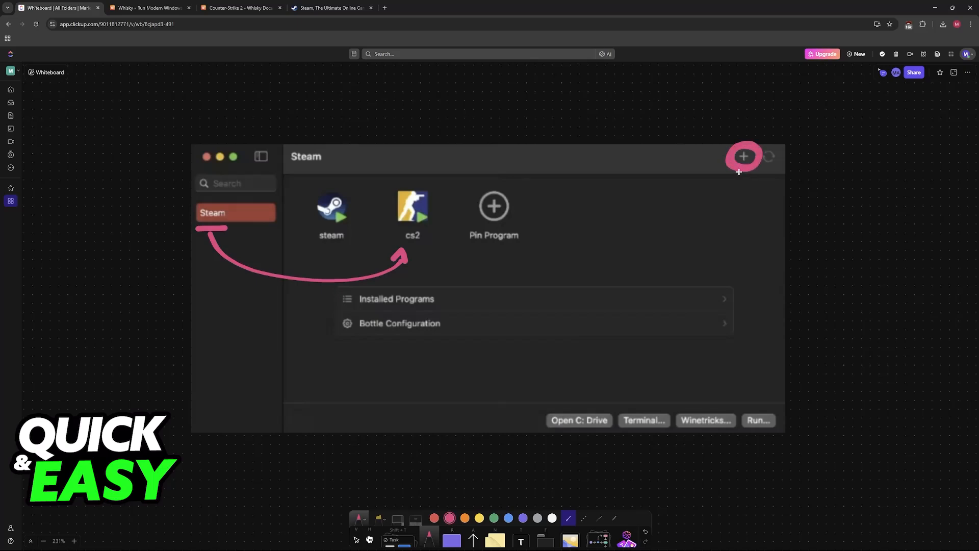
# - Annotate the bottle's Run option with a box, arrow, Windows logo and 'Stream exe' note
pyautogui.click(743, 156)
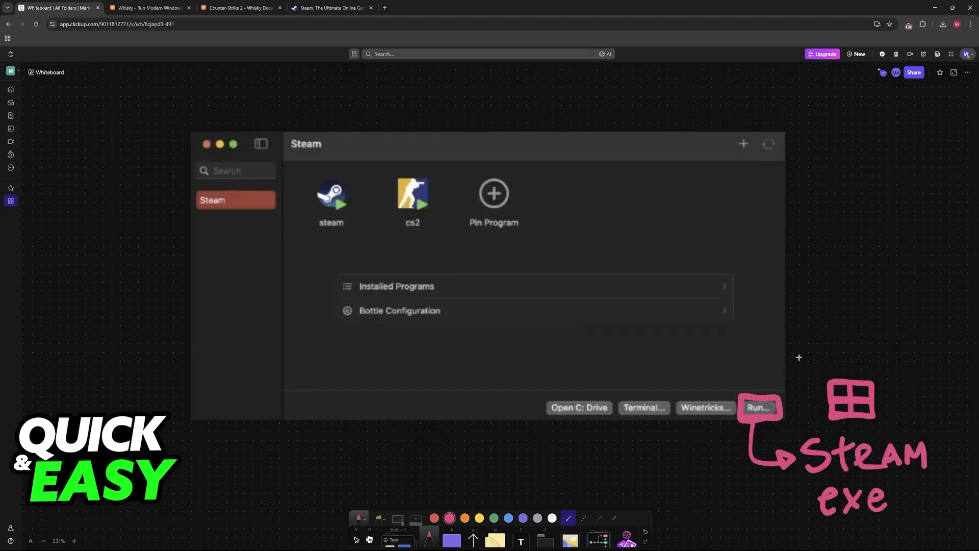
pyautogui.moveTo(791, 379)
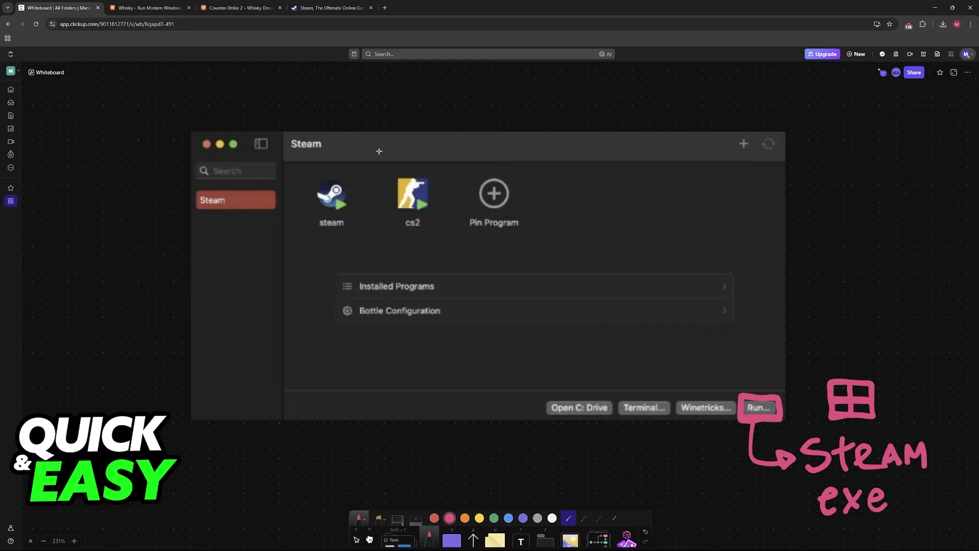
pyautogui.moveTo(416, 119)
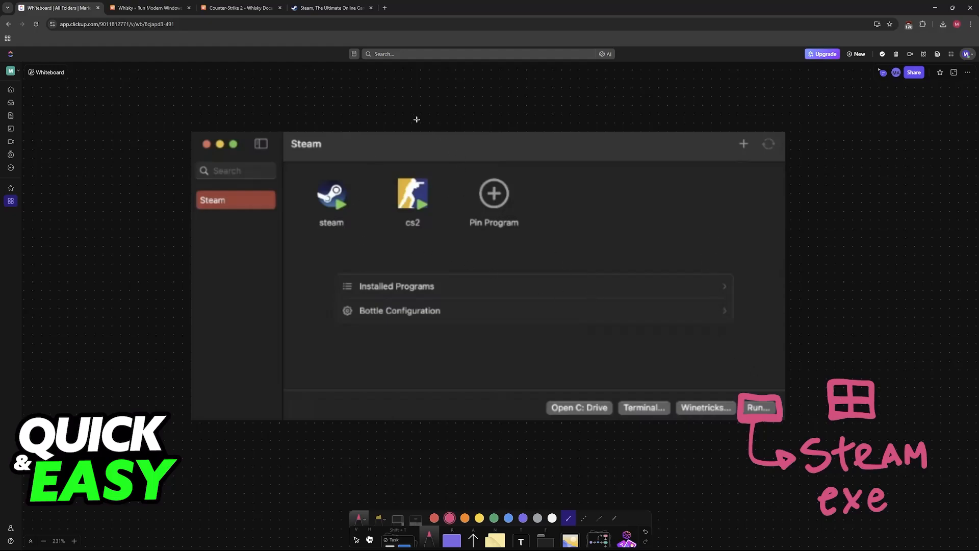
pyautogui.moveTo(776, 192)
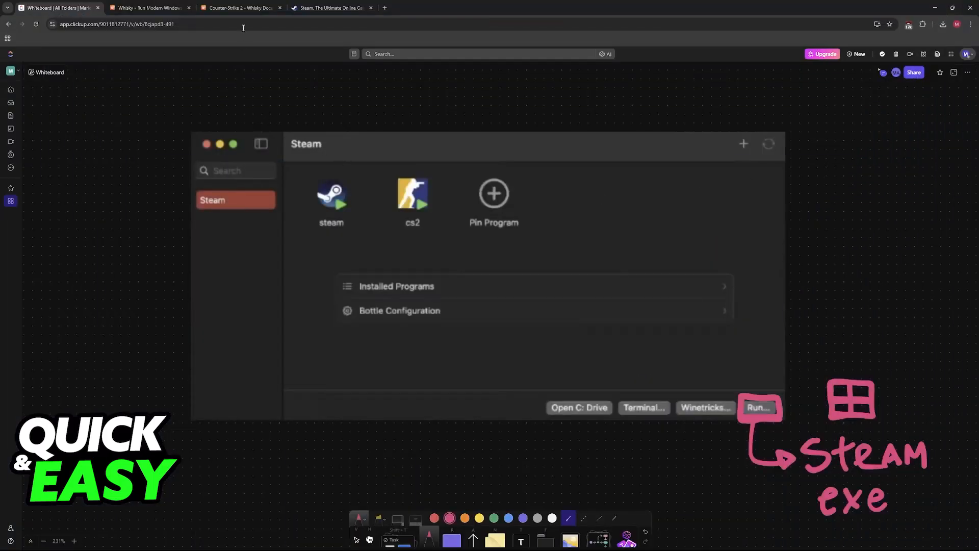
# - View the Counter-Strike 2 compatibility notes in the Whisky documentation
pyautogui.click(241, 8)
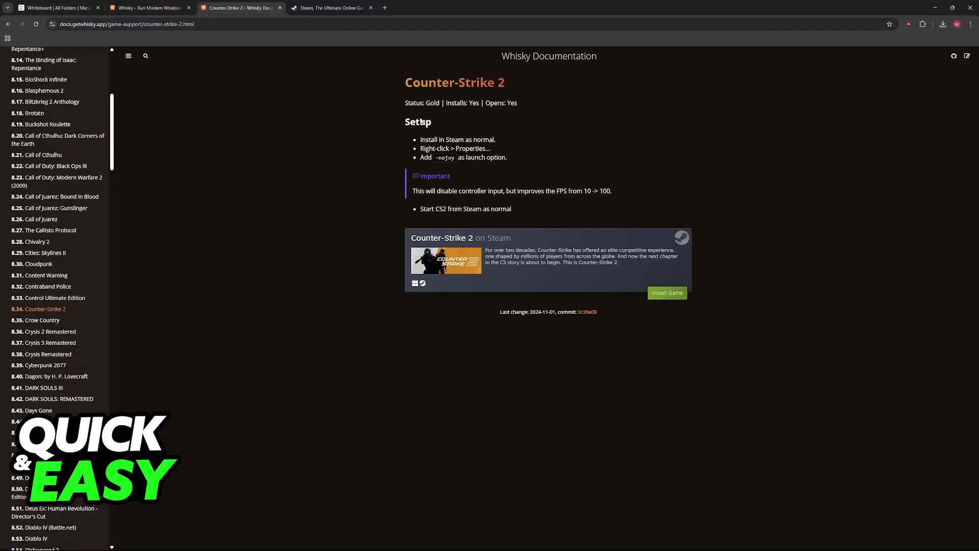
pyautogui.moveTo(497, 154)
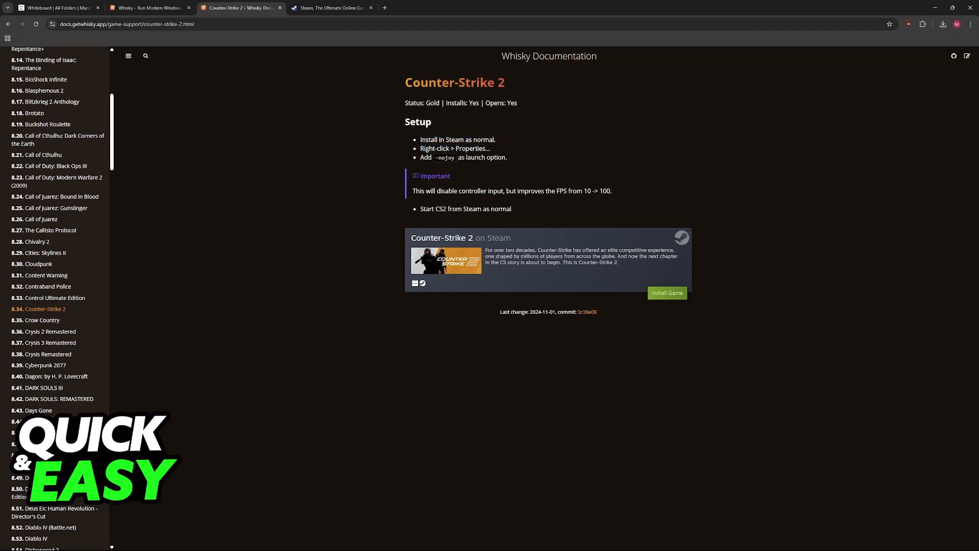
pyautogui.moveTo(530, 173)
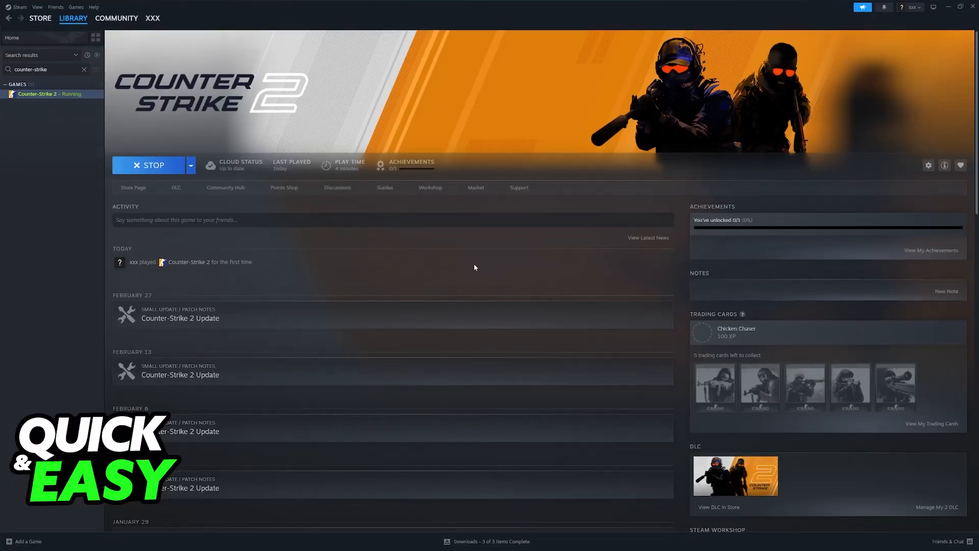
# - Enter -nojoy in Counter-Strike 2's Launch Options and return to the whiteboard
pyautogui.click(928, 165)
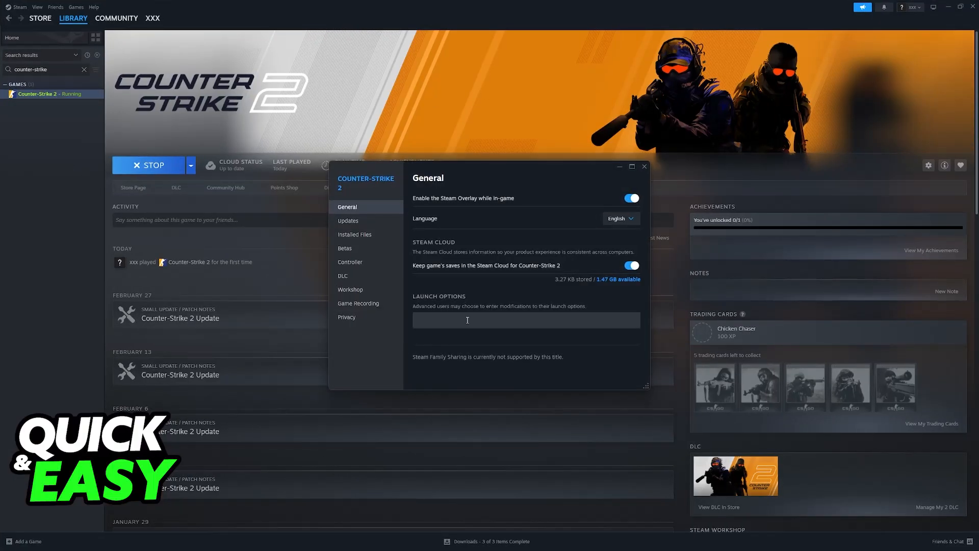
pyautogui.write('-nojoy')
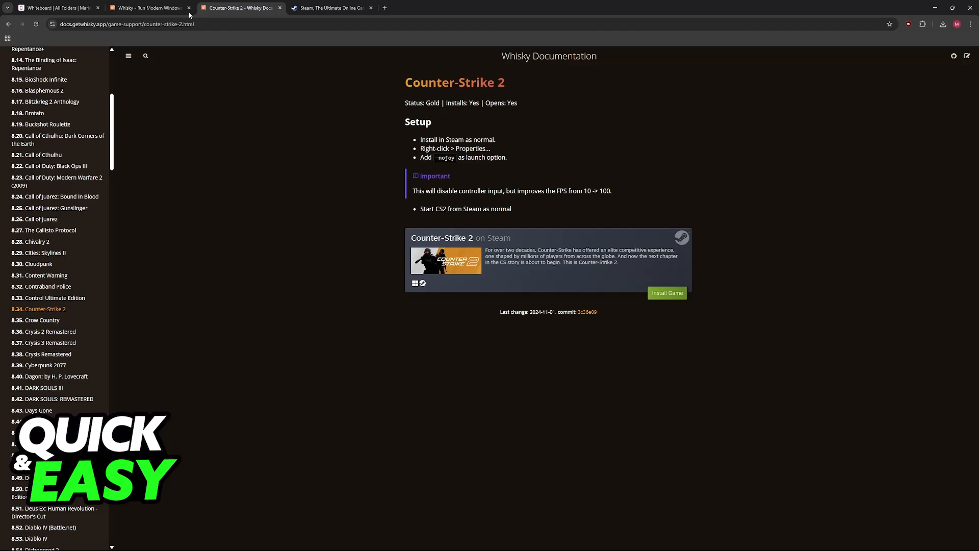
pyautogui.click(58, 7)
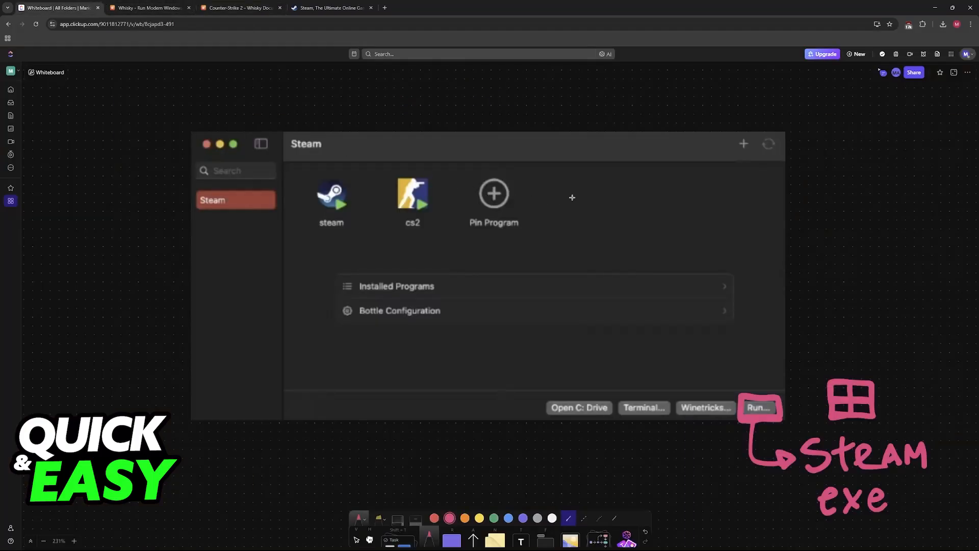